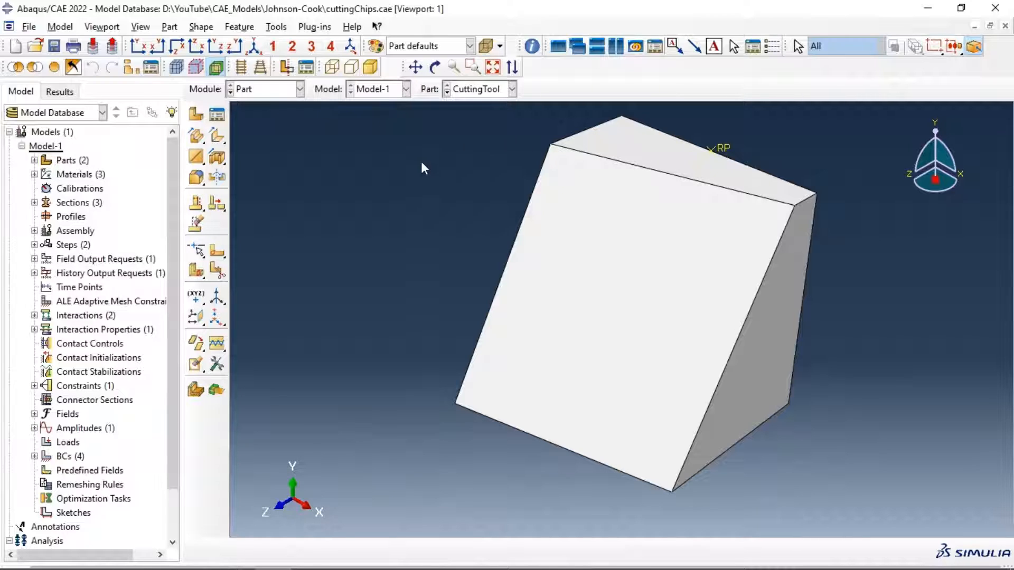
Switch from the Part module to the Mesh module and list the available parts
click(298, 89)
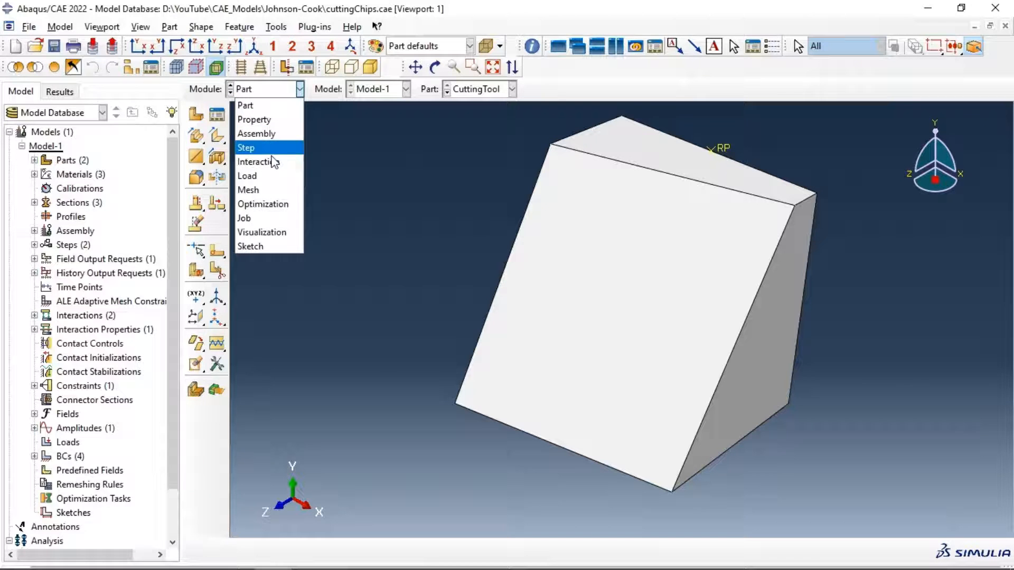
click(247, 189)
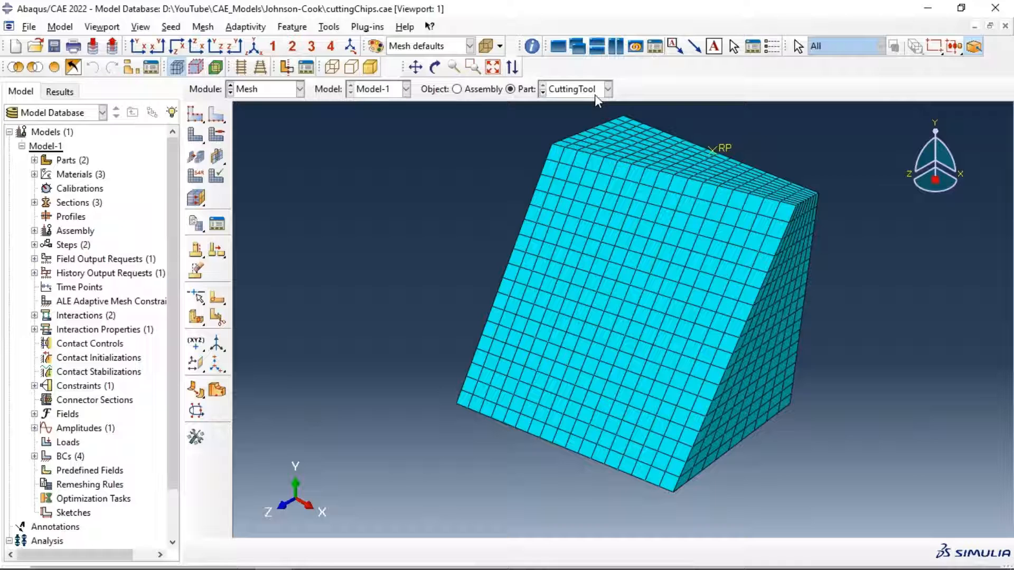
click(605, 89)
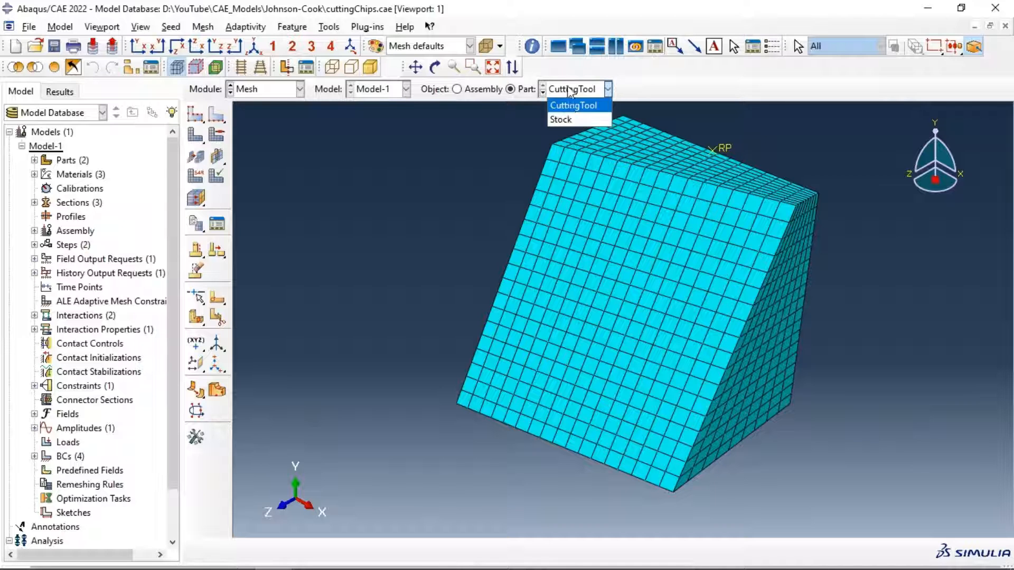
Display the meshed Stock part instead of the cutting tool
click(559, 119)
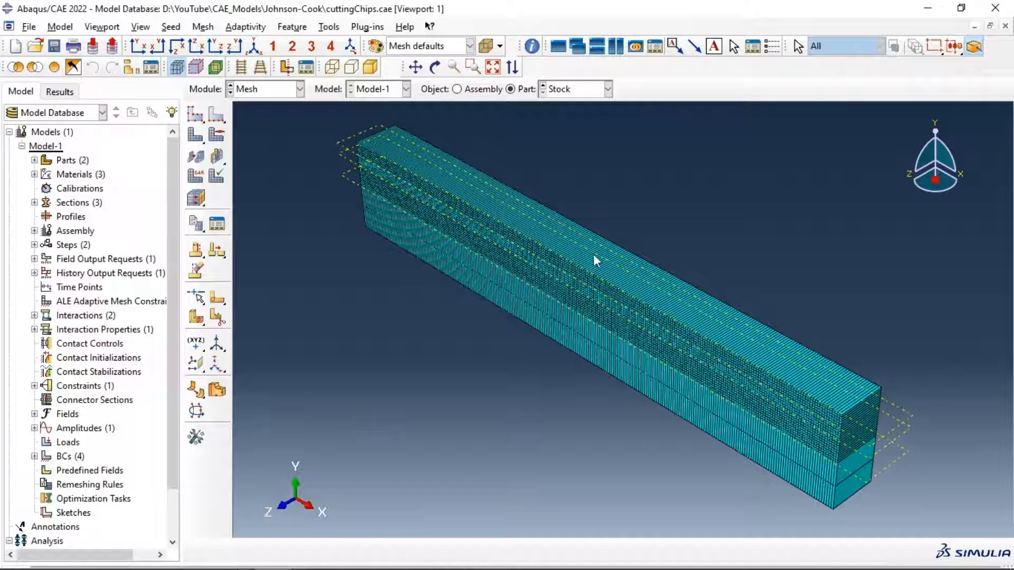
mouse_move(398, 166)
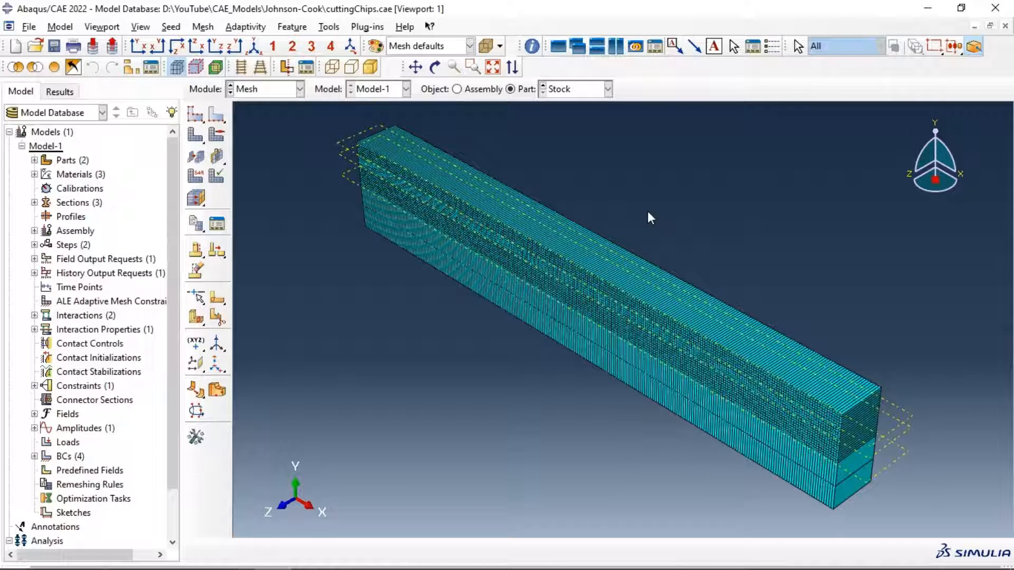
mouse_move(641, 200)
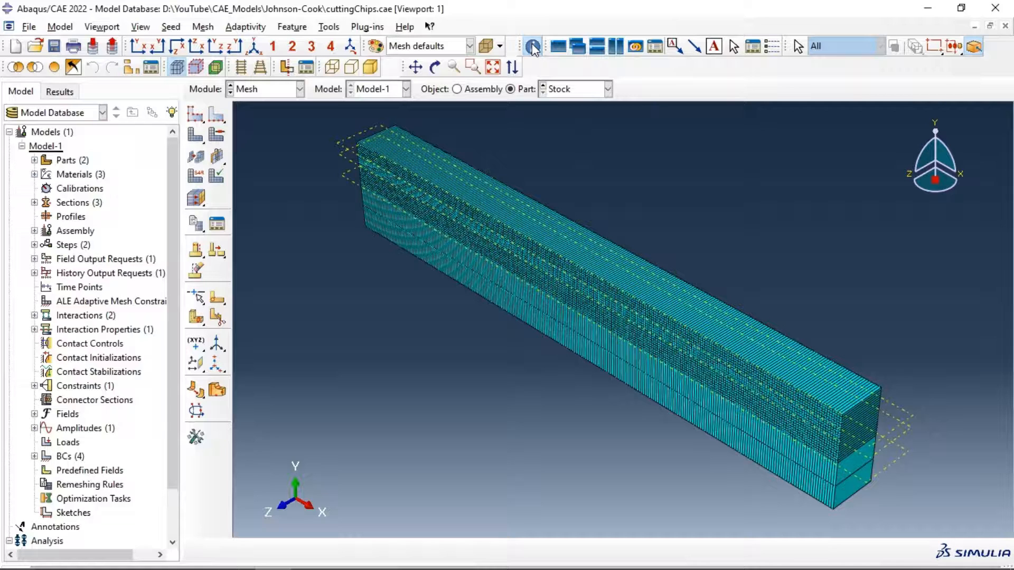
Start a General Queries > Mesh query and choose which portion of the Stock mesh to query
click(530, 45)
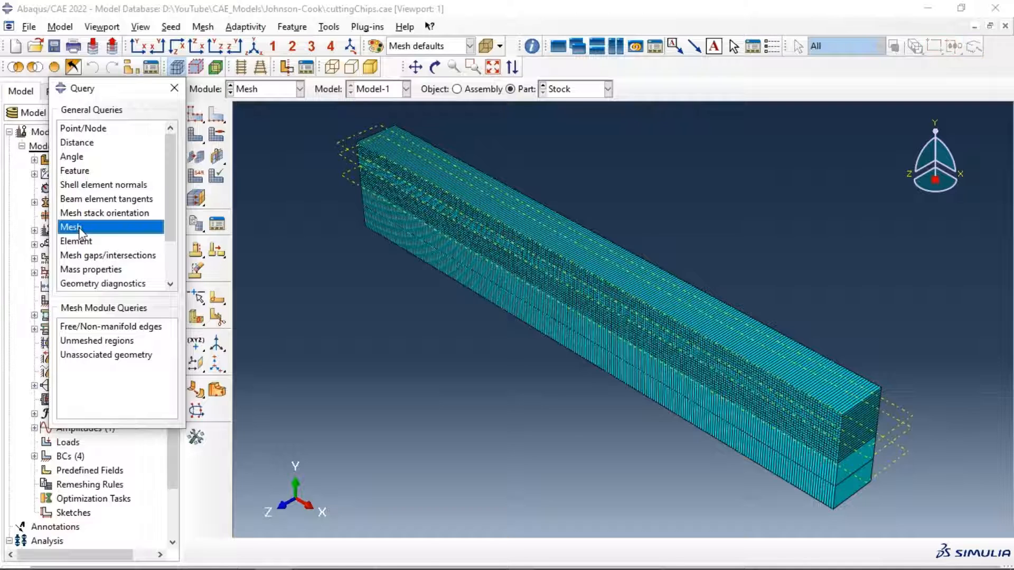
click(71, 226)
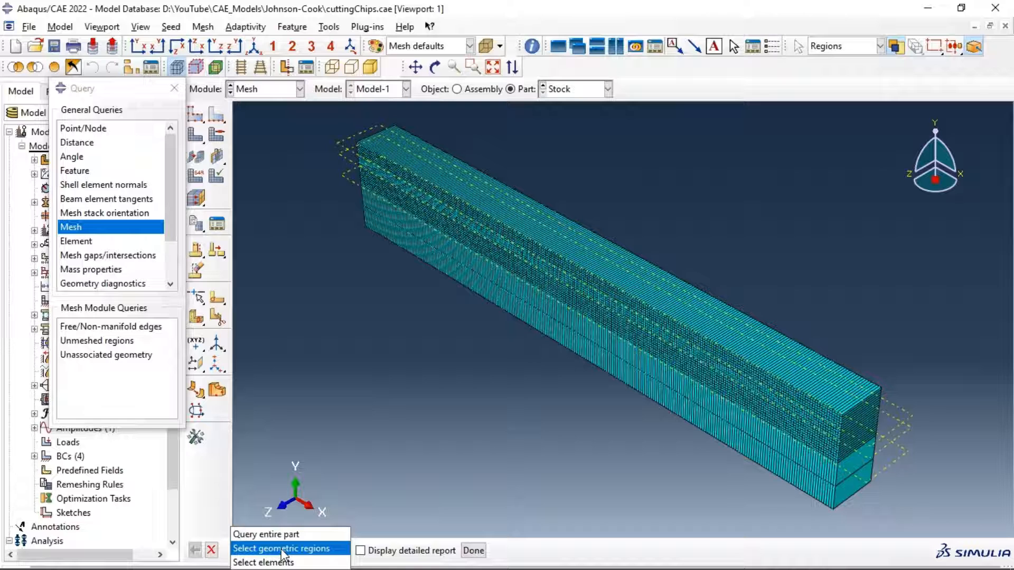
mouse_move(263, 563)
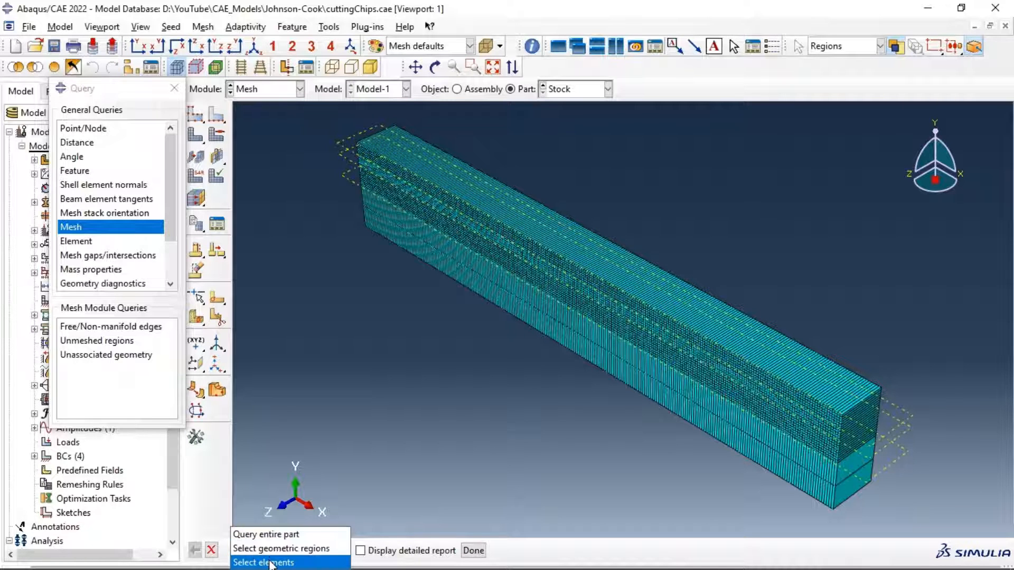
click(280, 548)
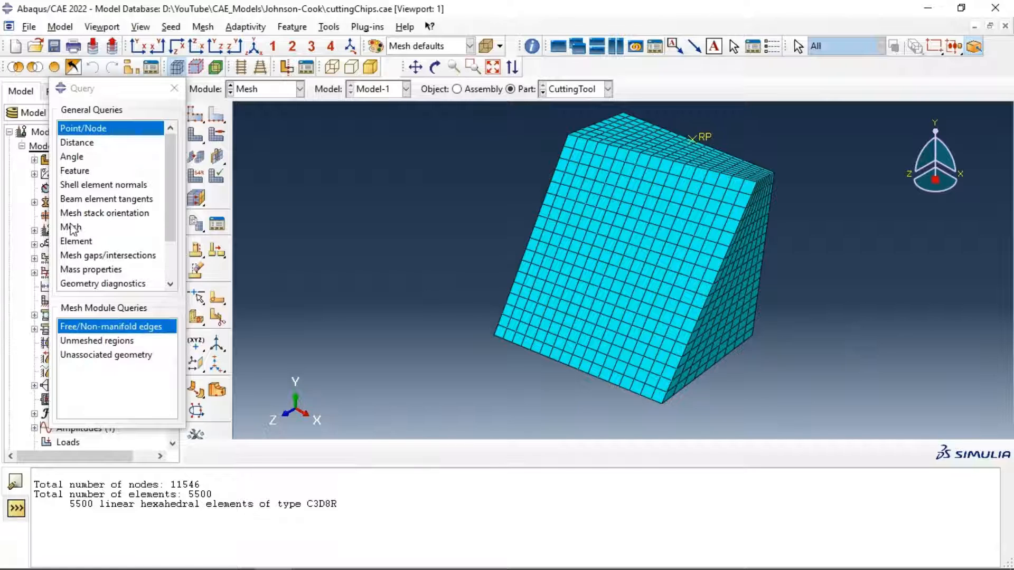
Run a Mesh query on the entire CuttingTool part, reporting 3420 nodes and 2754 C3D8R elements
click(71, 226)
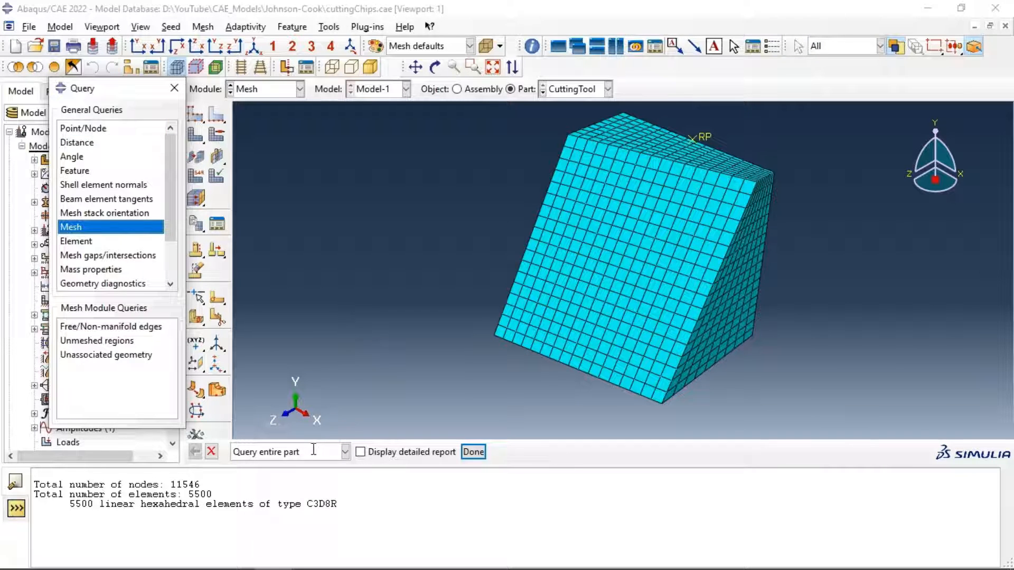
click(473, 451)
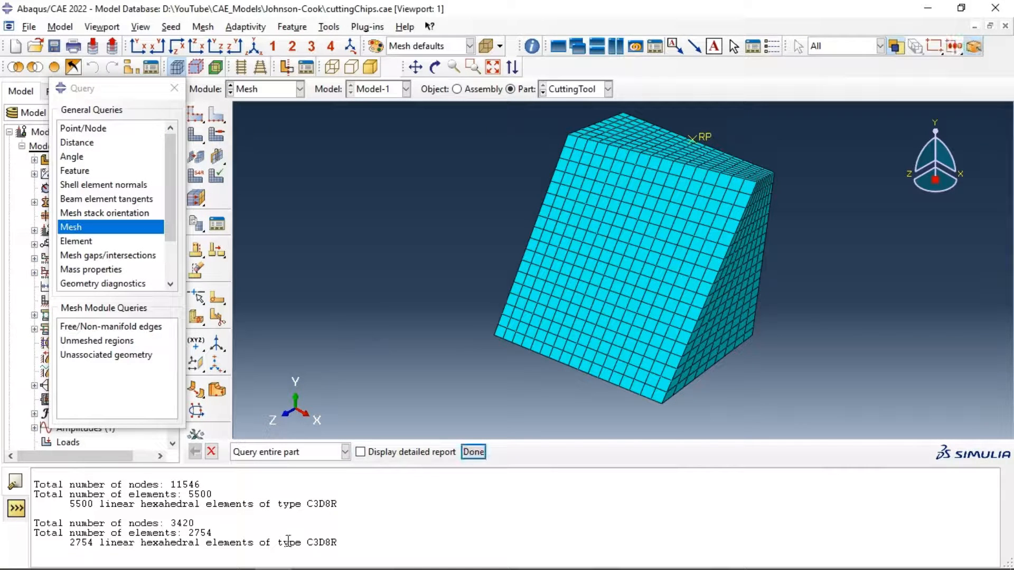